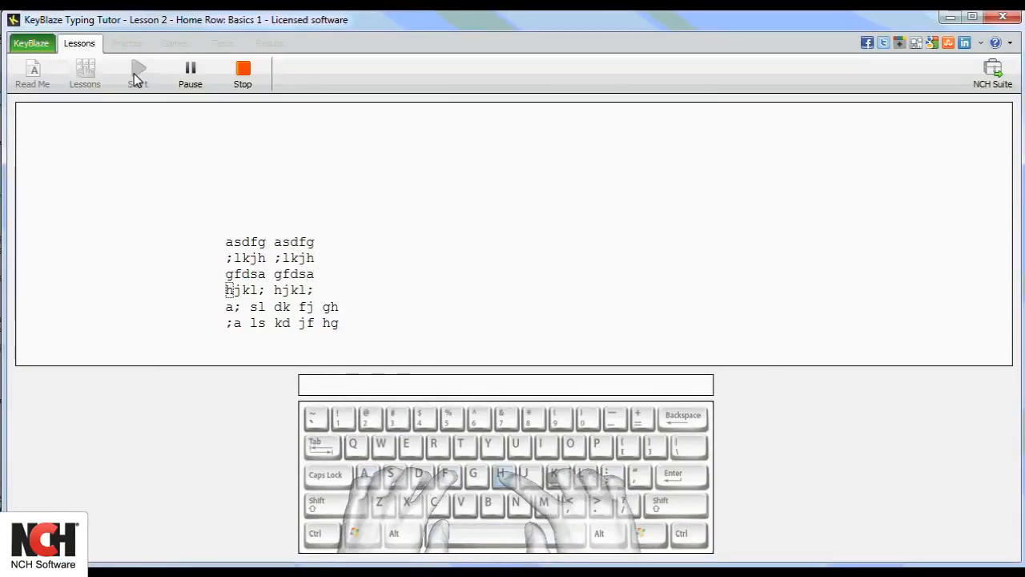
Step: Show the Keyboard Lessons list over the Home Row: Basics 1 lesson
click(84, 74)
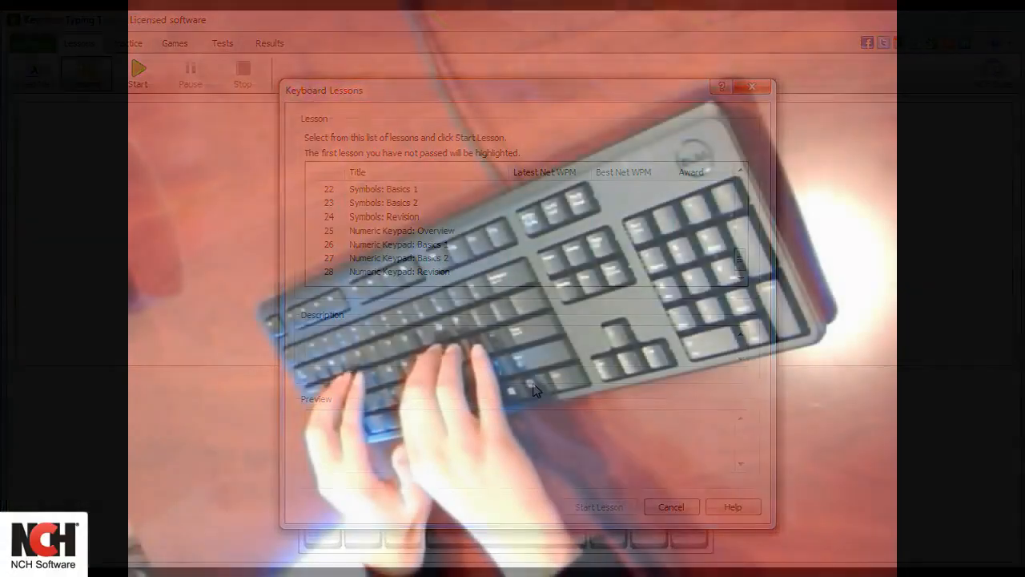